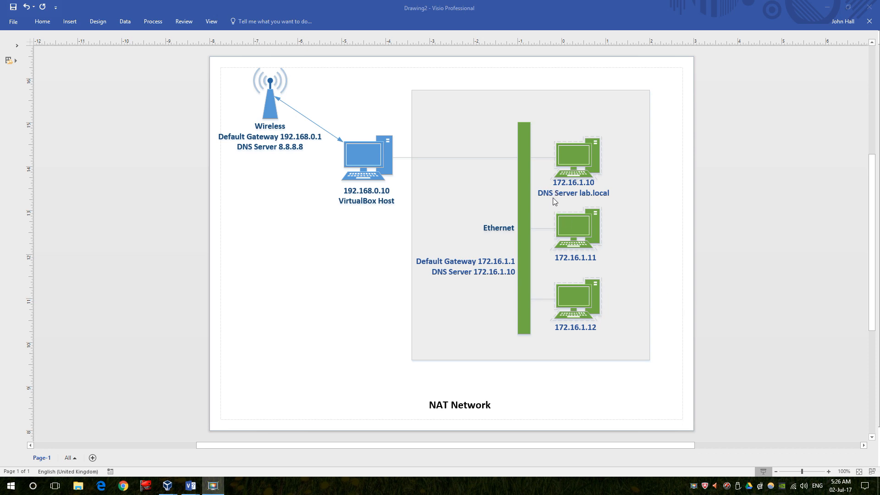
{"action": "mouse_move", "coordinate": [614, 204]}
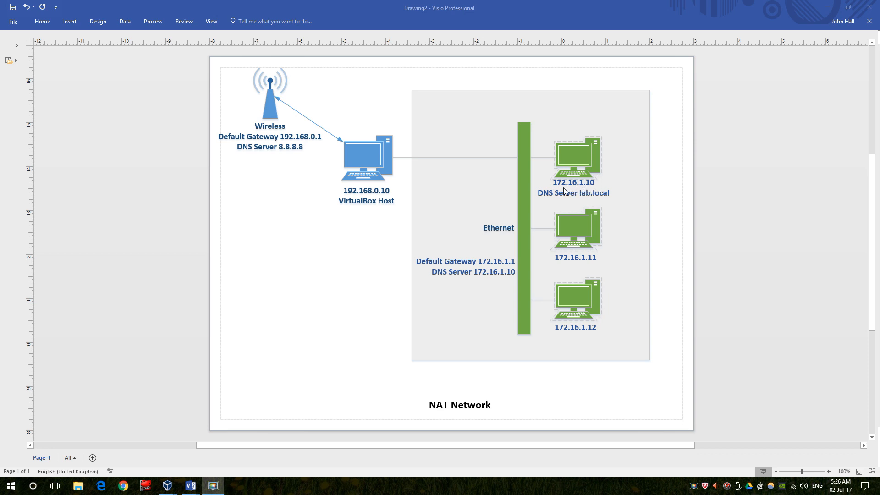
{"action": "mouse_move", "coordinate": [574, 191]}
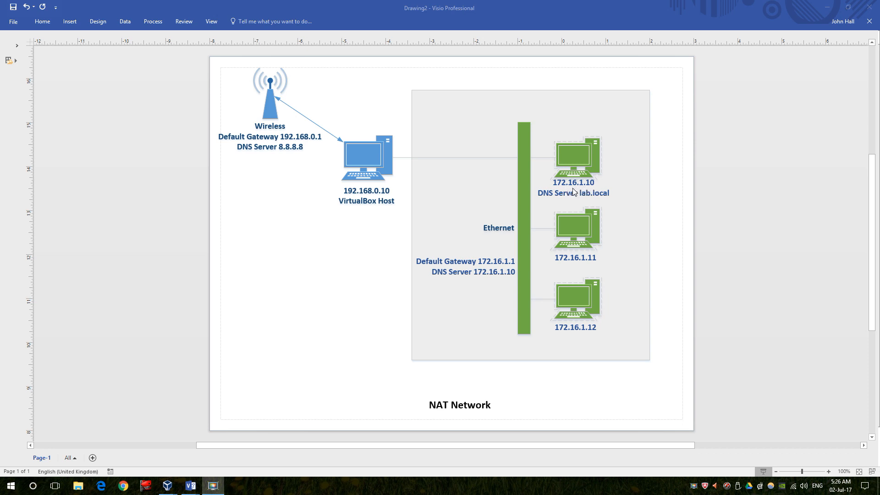
{"action": "mouse_move", "coordinate": [602, 192]}
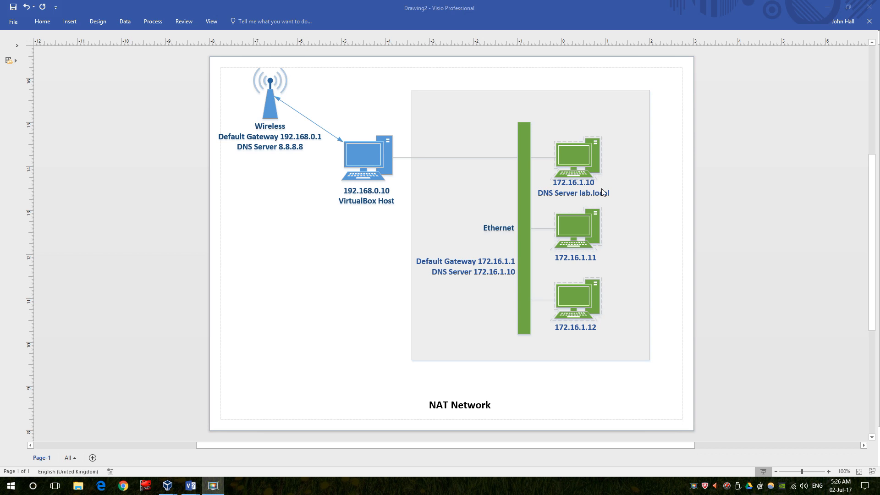
{"action": "mouse_move", "coordinate": [456, 280]}
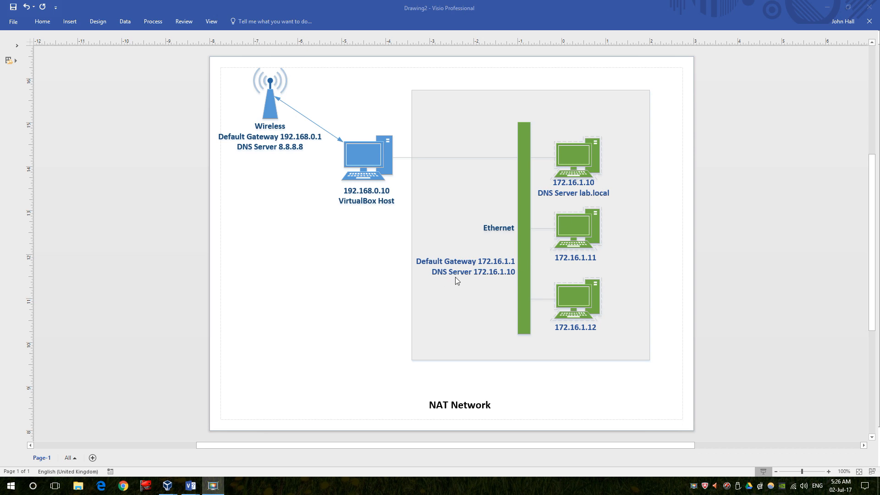
{"action": "mouse_move", "coordinate": [616, 253]}
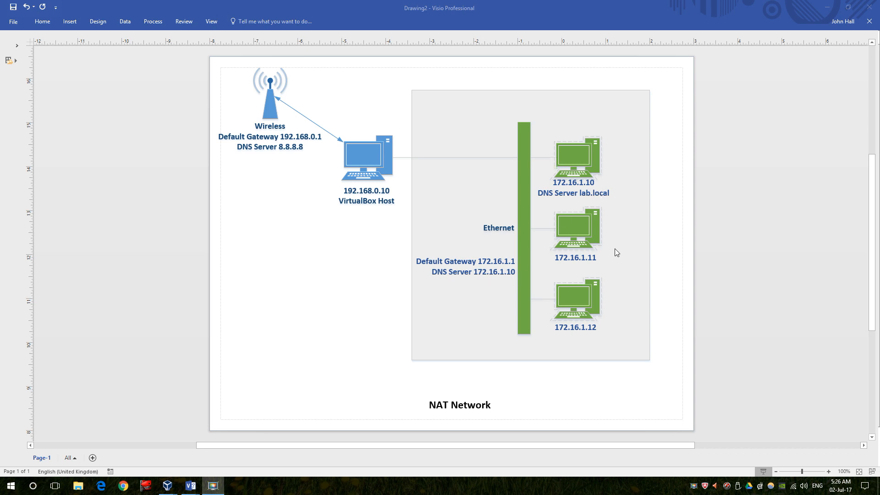
{"action": "mouse_move", "coordinate": [485, 310]}
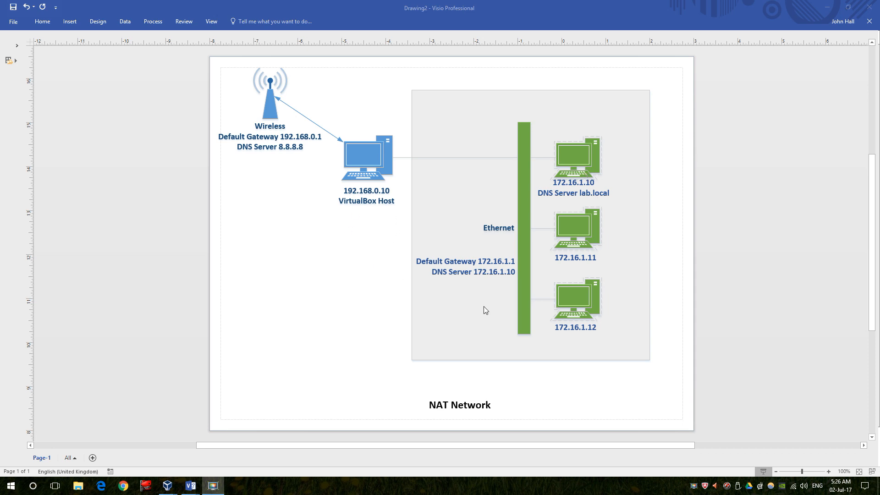
{"action": "mouse_move", "coordinate": [826, 6]}
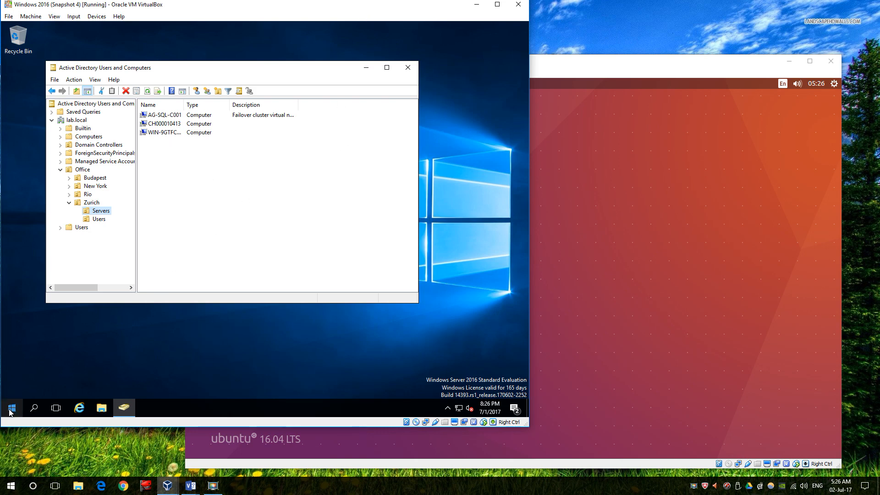
Step: Run ipconfig in a Windows Server command prompt to view its IP configuration
{"action": "left_click", "coordinate": [11, 407]}
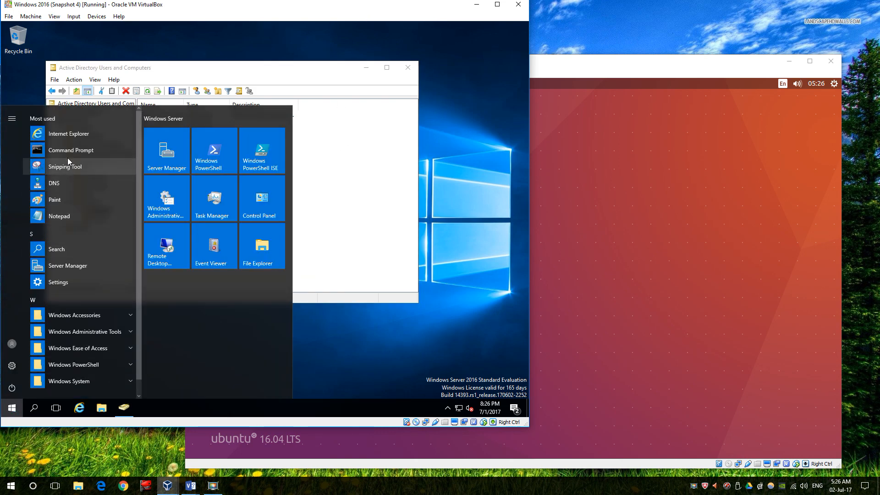
{"action": "left_click", "coordinate": [70, 149]}
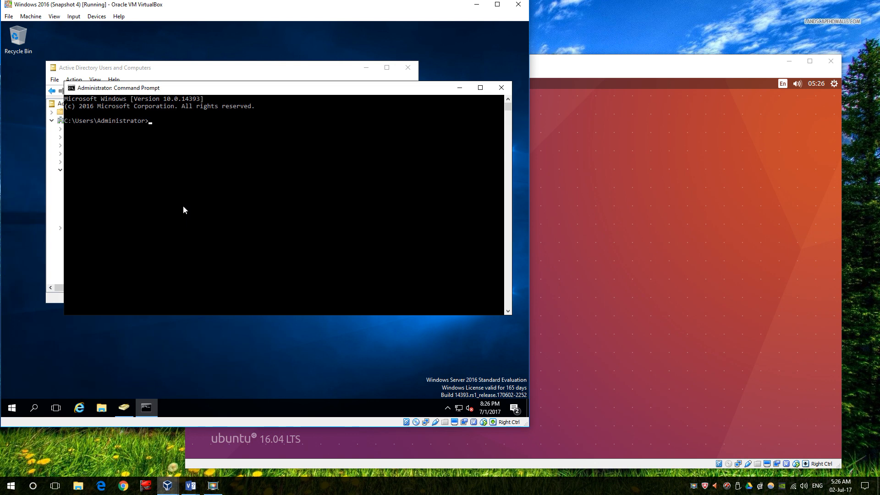
{"action": "type", "text": "ipconfig"}
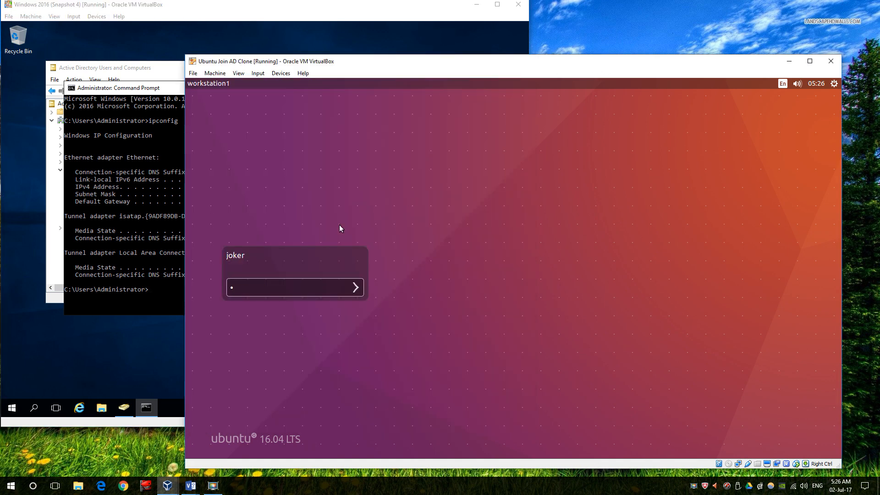
Step: Log into Ubuntu and check Connection Information: IP 172.16.1.12, gateway 172.16.1.1, DNS 172.16.1.10
{"action": "type", "text": "password"}
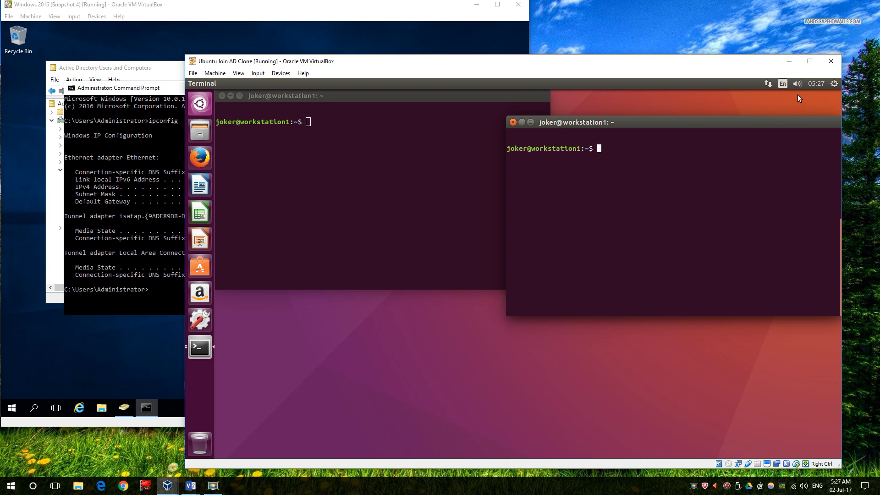
{"action": "left_click", "coordinate": [768, 83]}
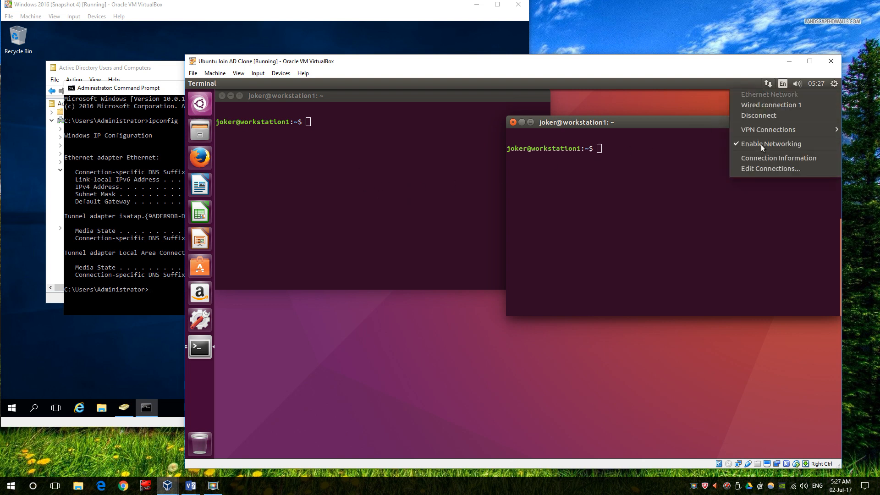
{"action": "left_click", "coordinate": [779, 158]}
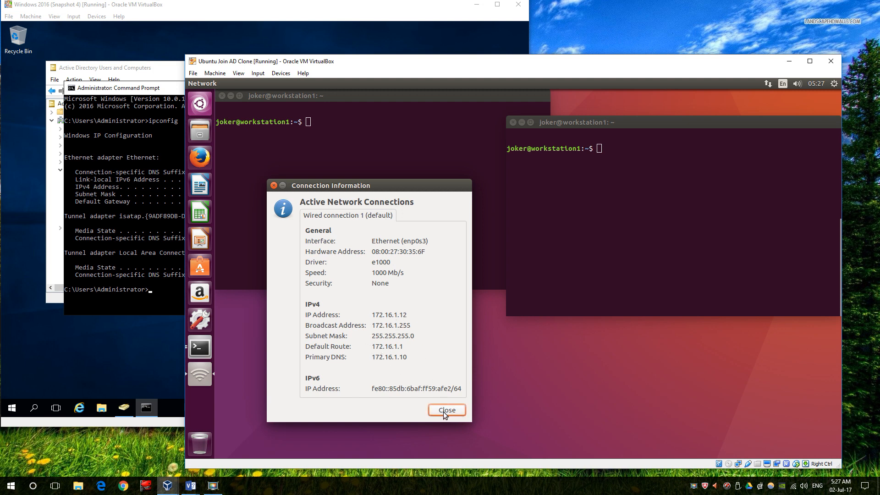
{"action": "left_click", "coordinate": [447, 410]}
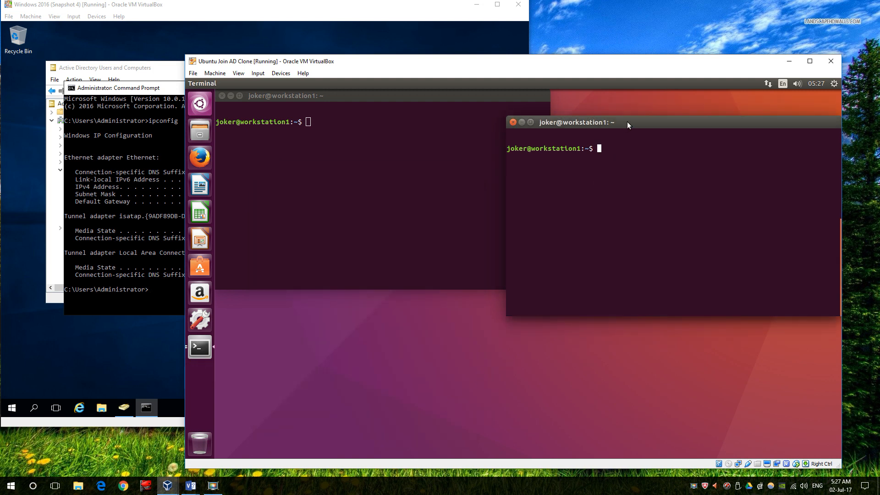
{"action": "type", "text": "ping"}
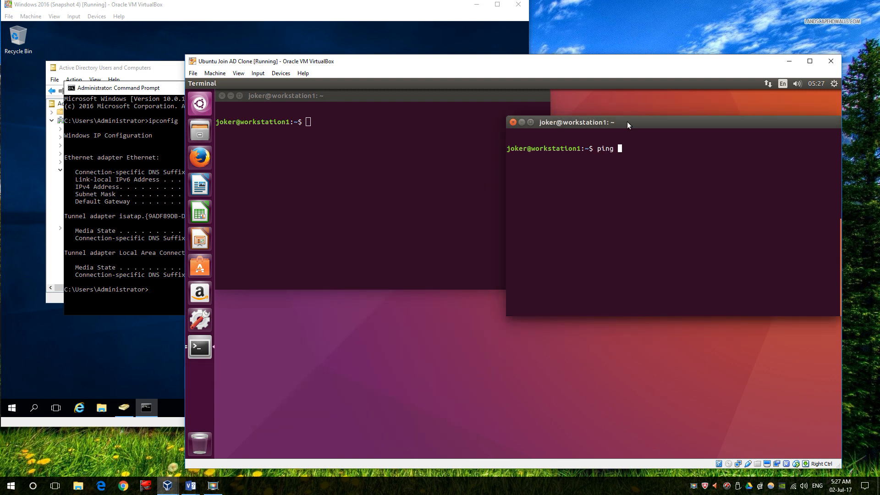
{"action": "type", "text": "ww"}
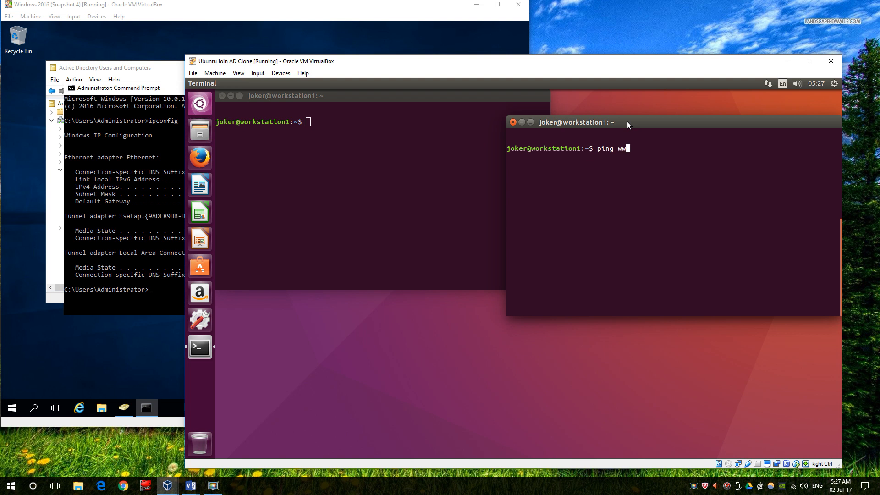
{"action": "type", "text": "w.go"}
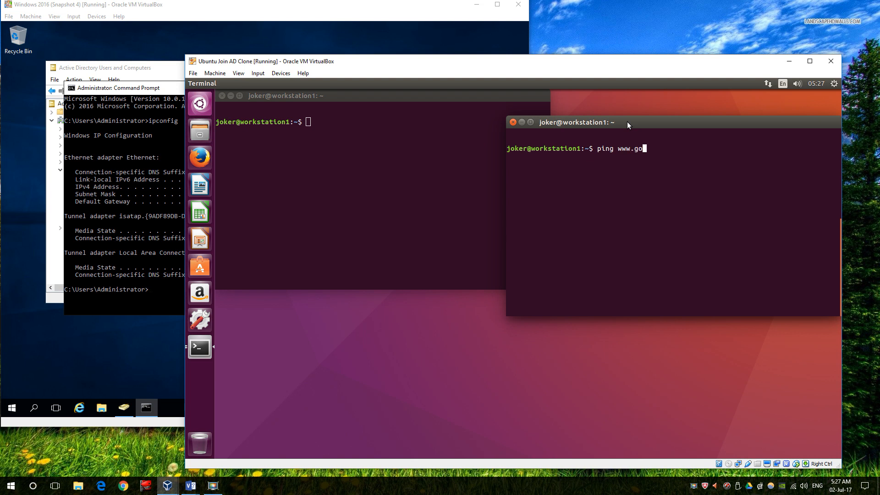
{"action": "type", "text": "ogle.com"}
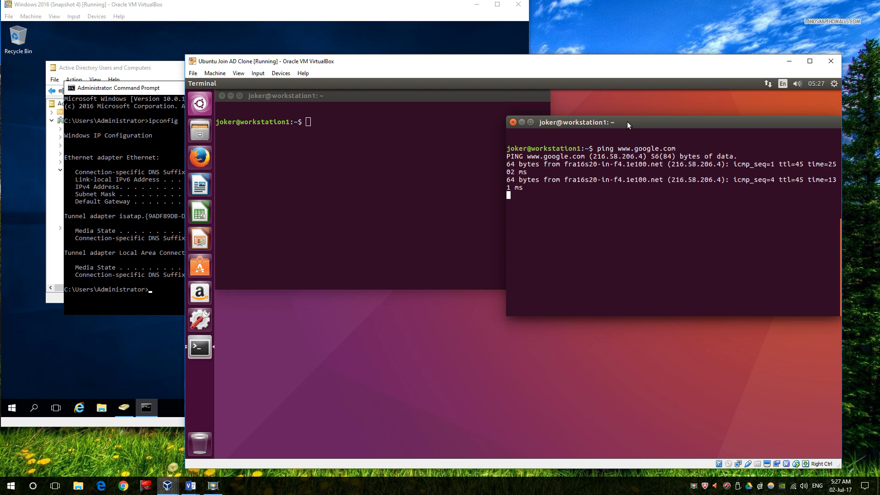
{"action": "key", "text": "ctrl+z"}
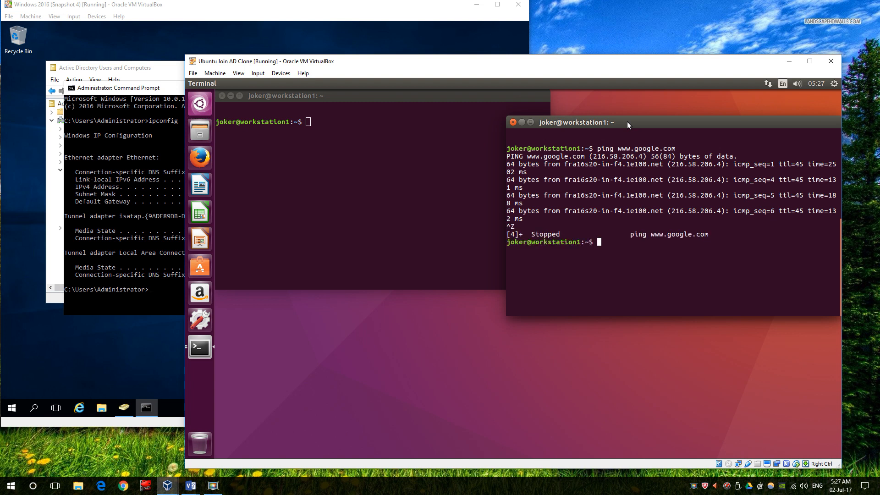
{"action": "type", "text": "ping www.google.com"}
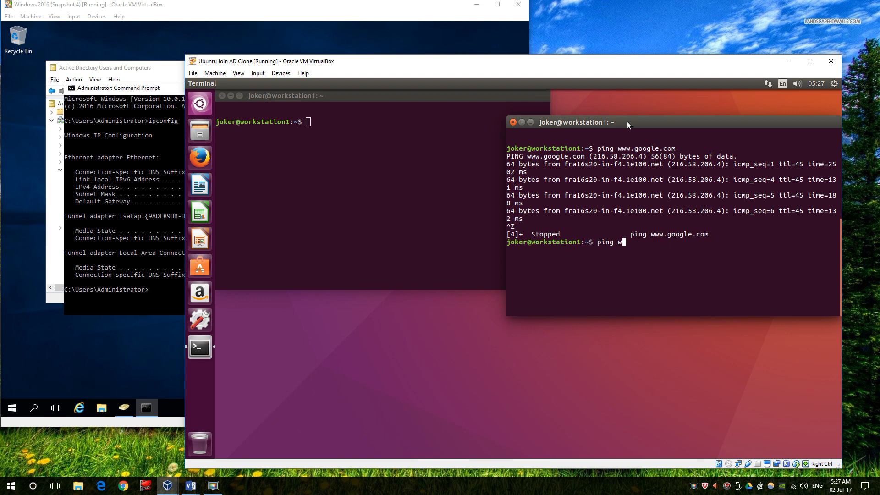
Step: Ping windc.lab.local and see it fail as an unknown host, then start an nslookup
{"action": "type", "text": "in"}
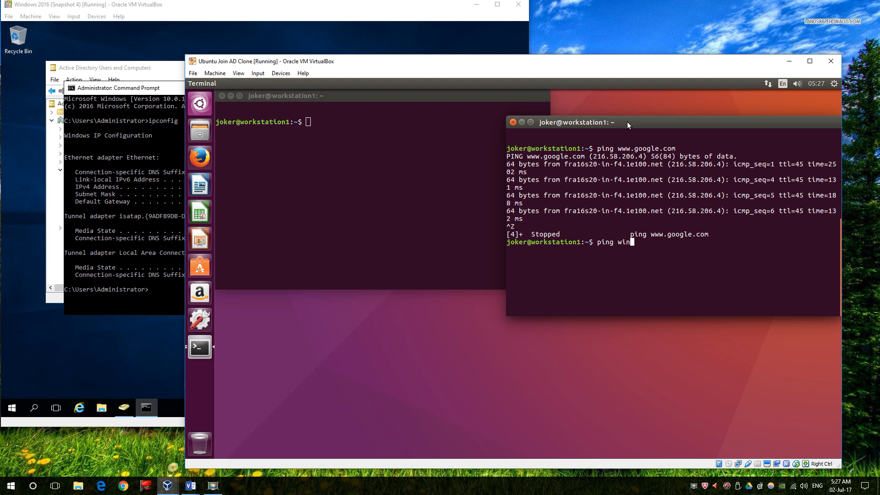
{"action": "type", "text": "dc."}
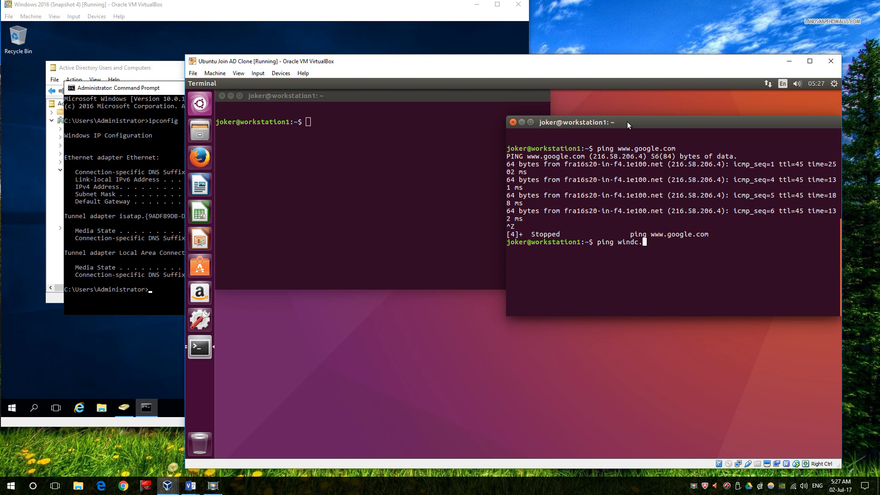
{"action": "type", "text": "load"}
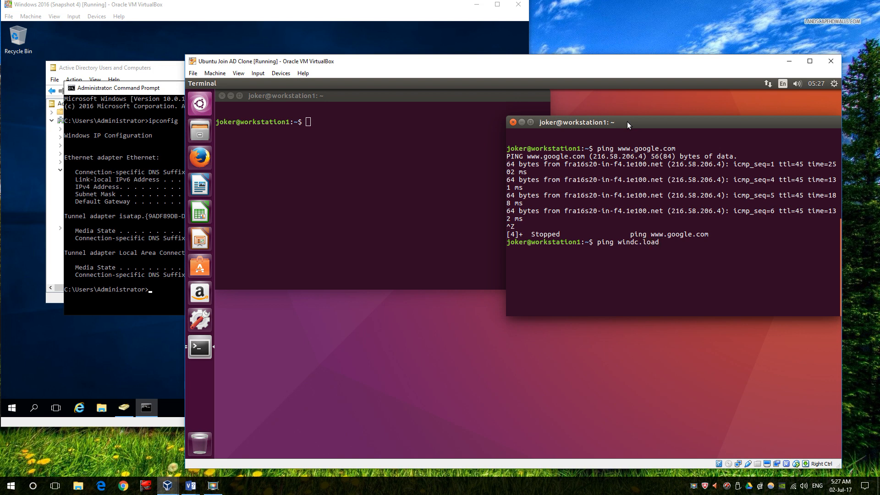
{"action": "type", "text": "lab.local"}
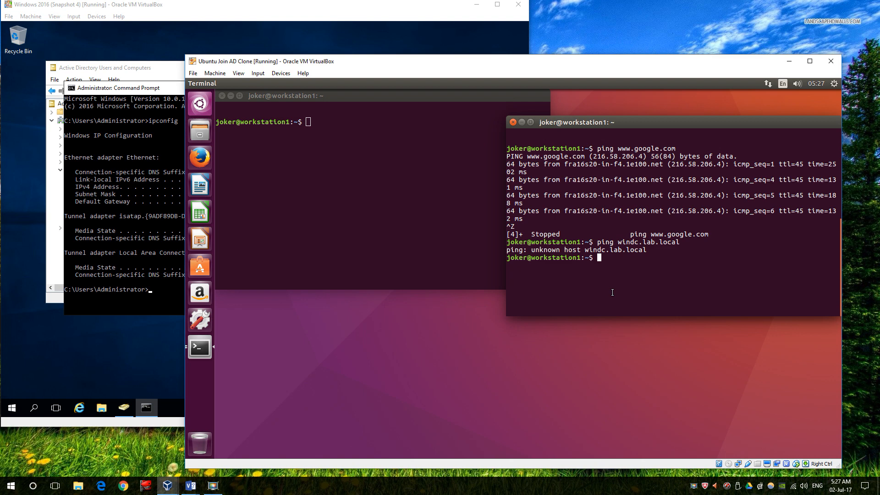
{"action": "type", "text": "nlo"}
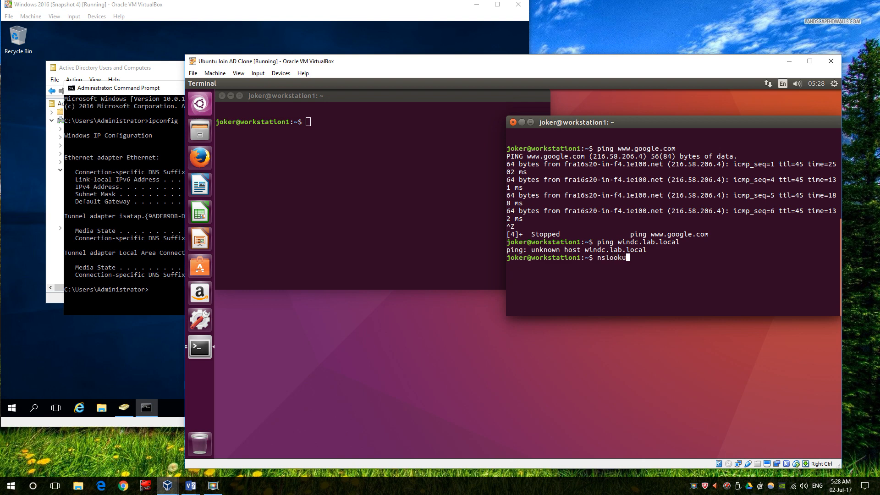
Step: Run nslookup windc.lab.local, which resolves to 172.16.1.10
{"action": "type", "text": "win"}
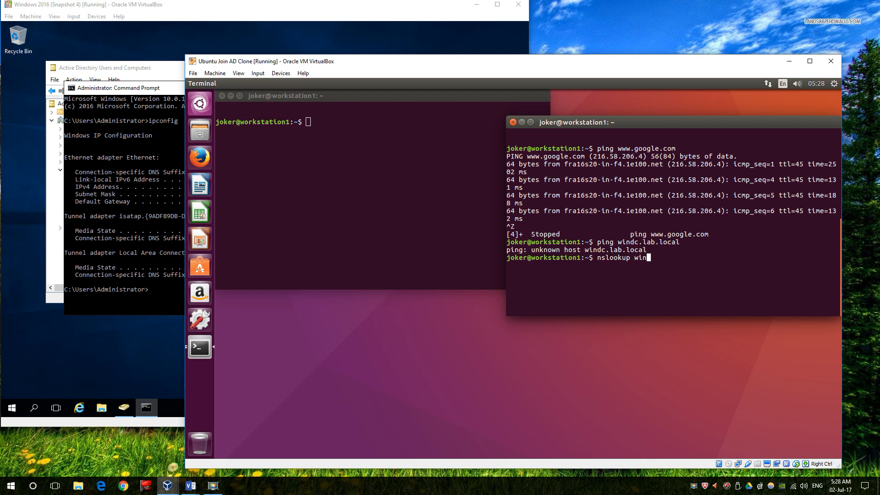
{"action": "type", "text": "dc.lab"}
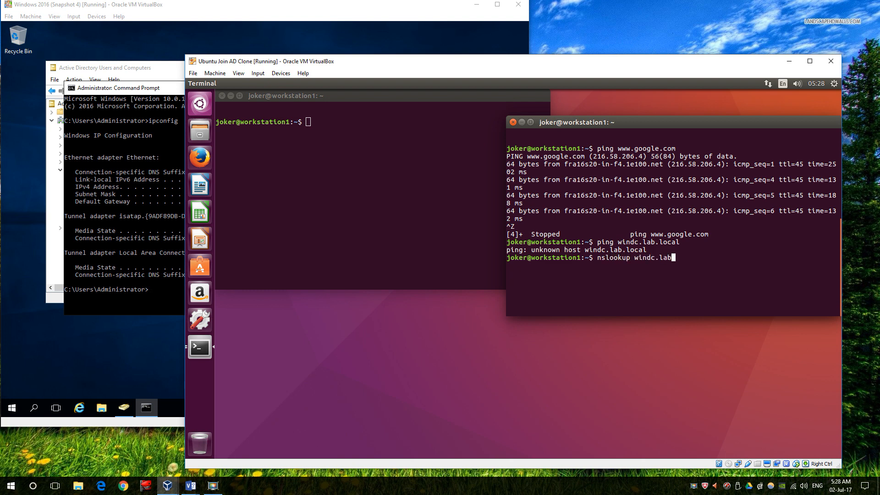
{"action": "type", "text": ".local"}
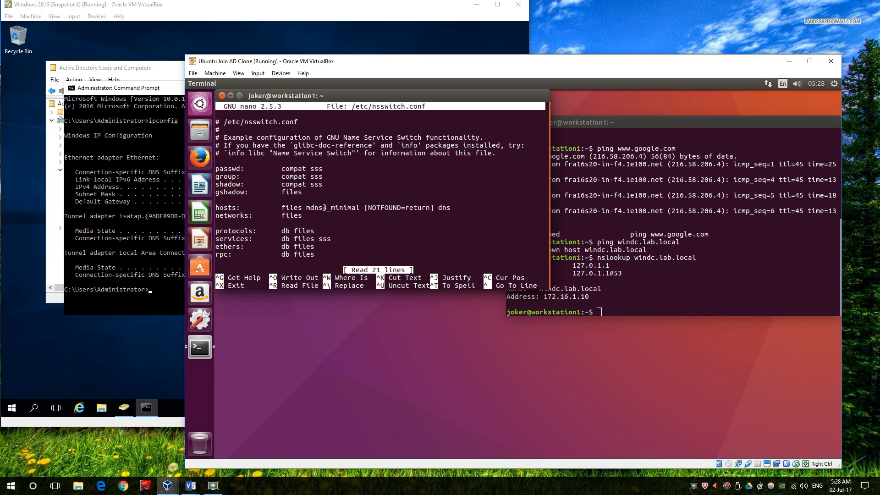
Step: Move dns right after files on the hosts line in nano and save nsswitch.conf
{"action": "type", "text": "4"}
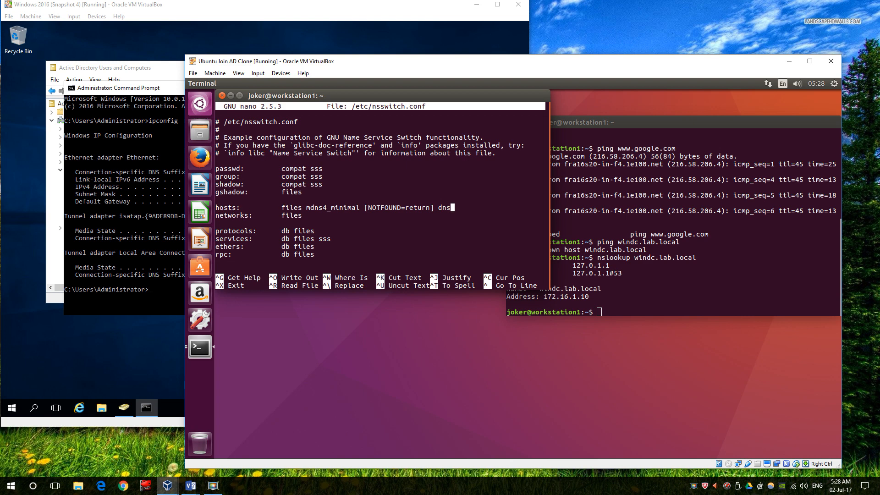
{"action": "key", "text": "BackSpace"}
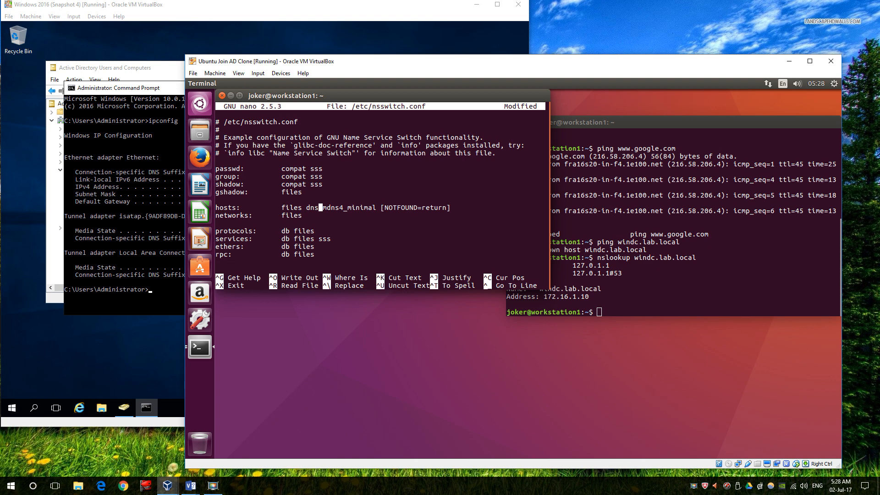
{"action": "key", "text": "ctrl+x"}
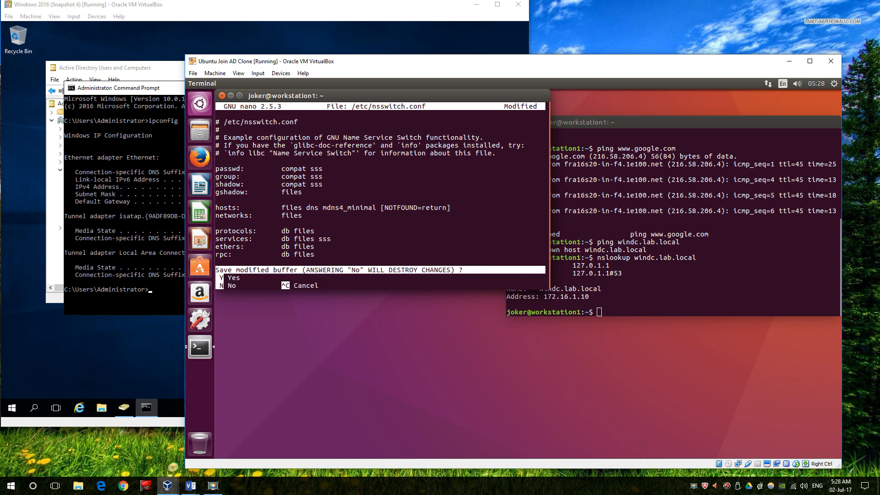
{"action": "key", "text": "n"}
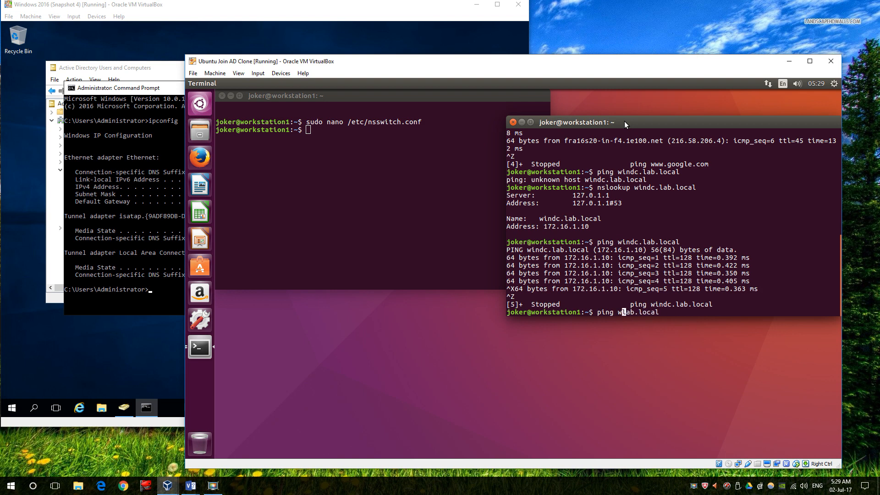
Step: Ping lab.local, see replies from 172.16.1.10, and stop the ping
{"action": "key", "text": "enter"}
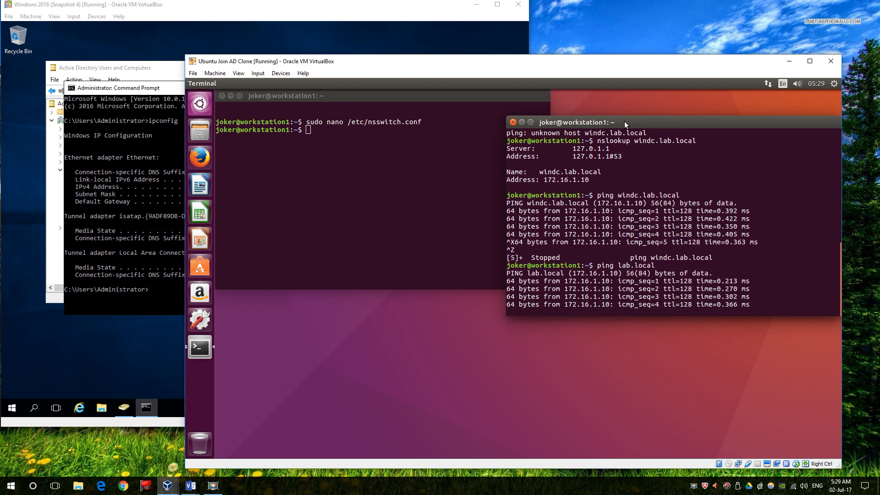
{"action": "key", "text": "ctrl+z"}
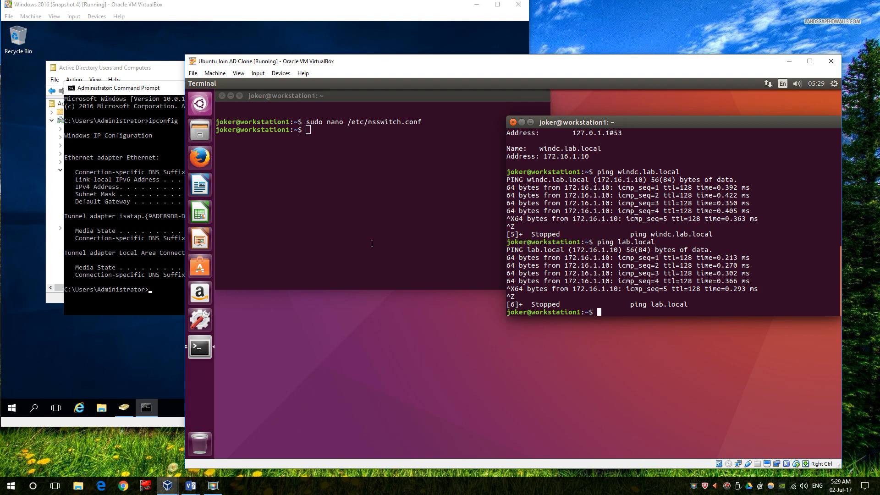
{"action": "mouse_move", "coordinate": [231, 479]}
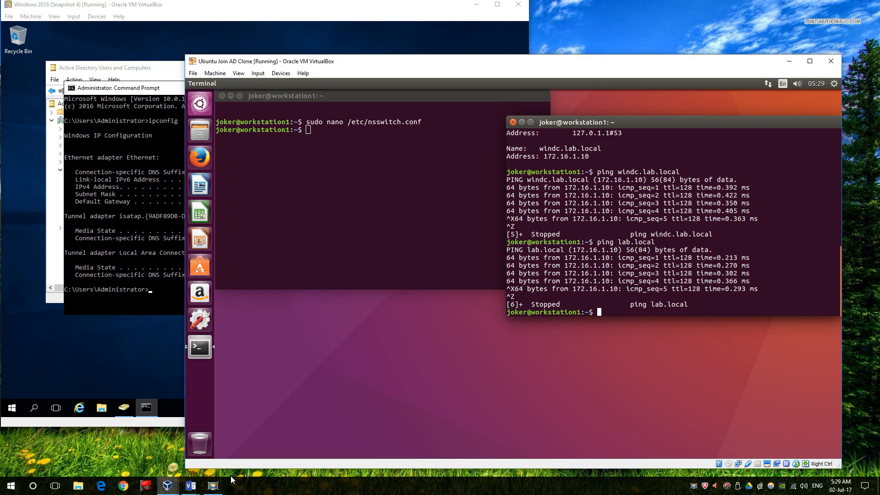